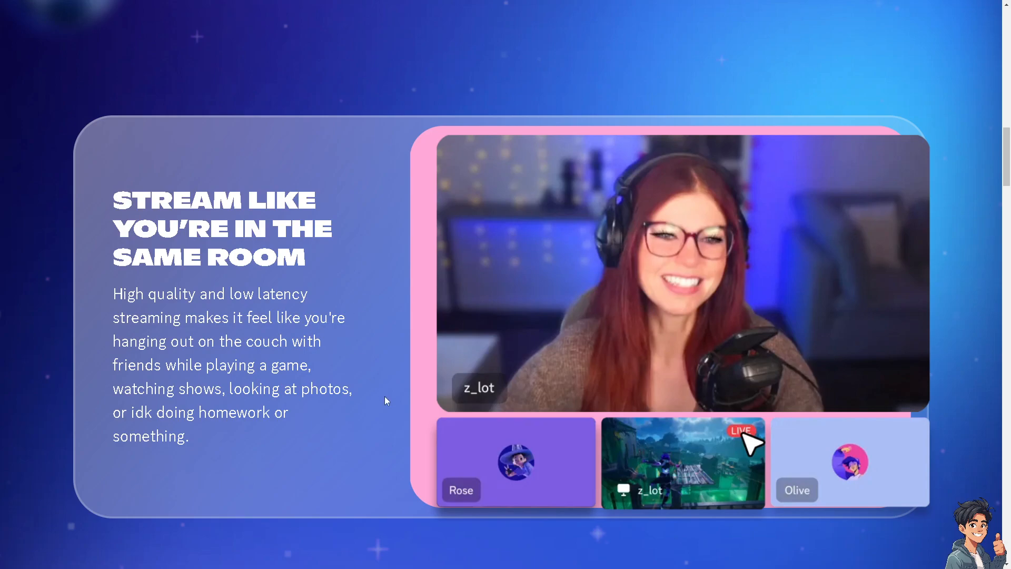
Scroll the Discord website, go to the login page, and switch to registering a new account
scroll("down", 3)
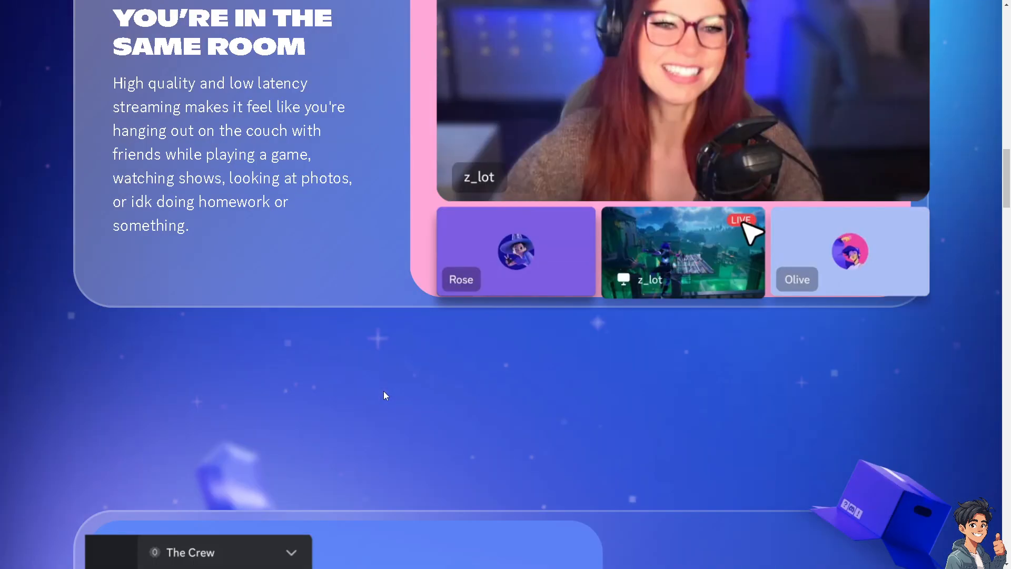
scroll("down", 3)
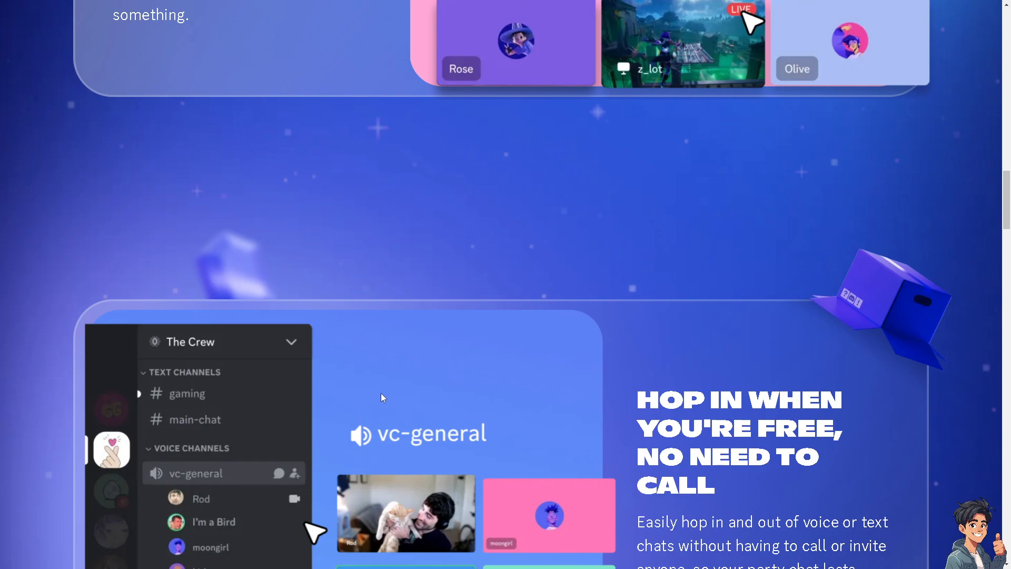
scroll("down", 3)
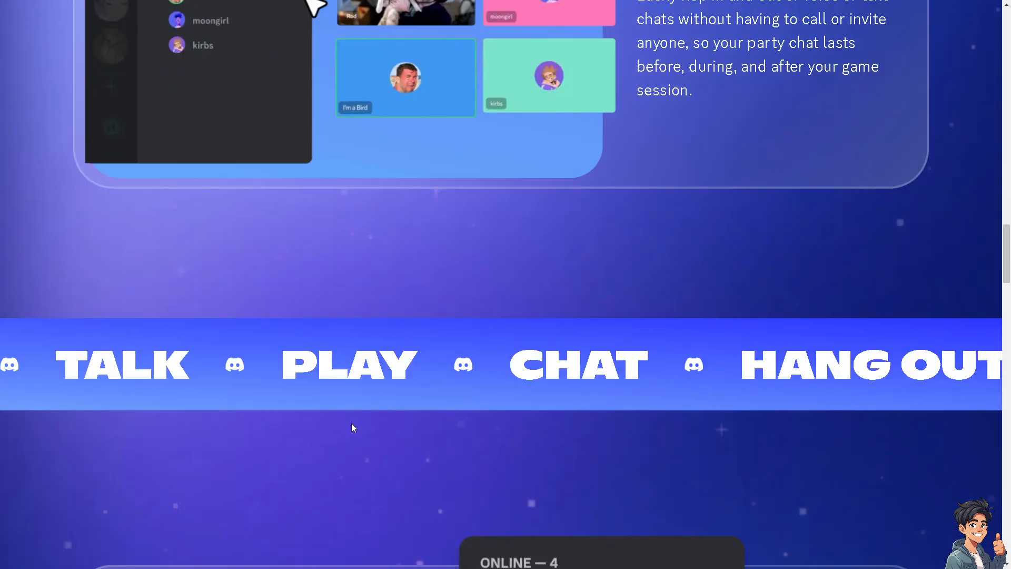
scroll("down", 3)
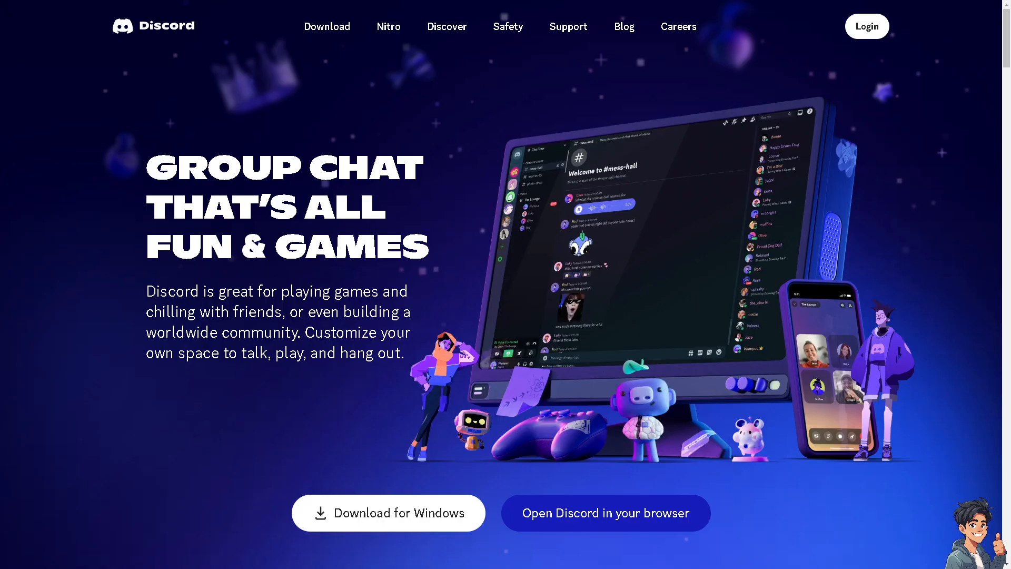
mouse_move(650, 114)
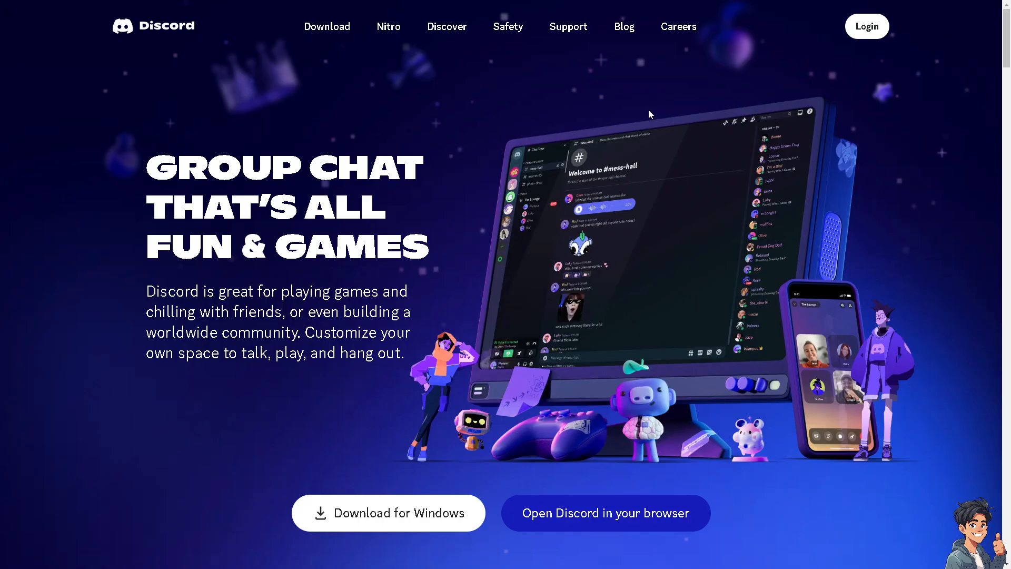
left_click(865, 26)
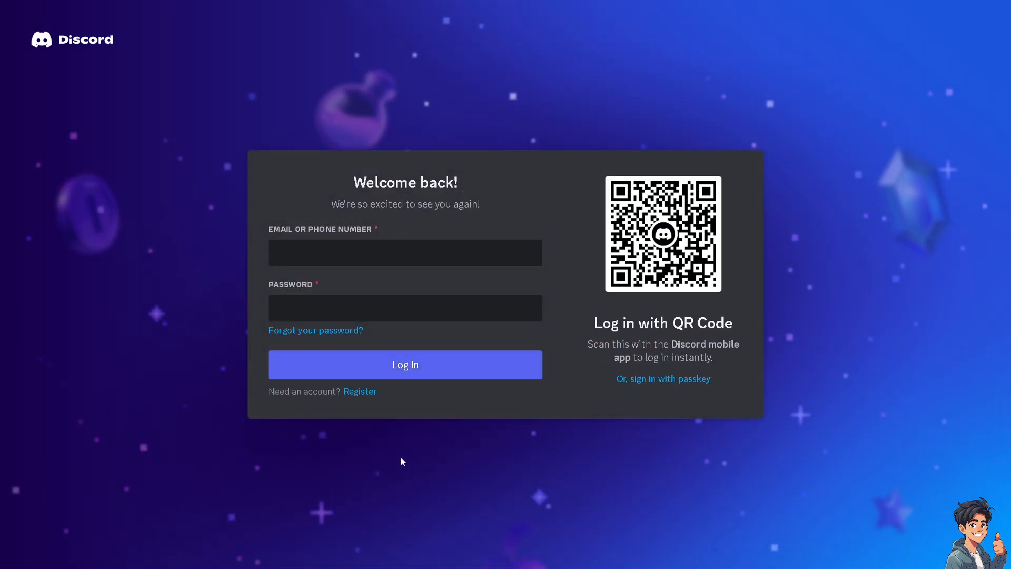
left_click(359, 391)
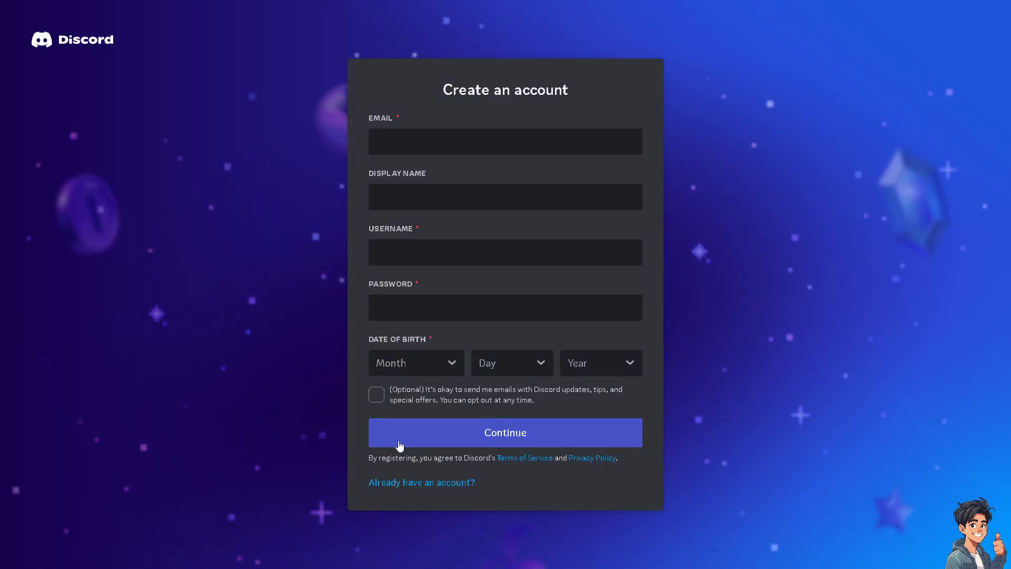
mouse_move(438, 403)
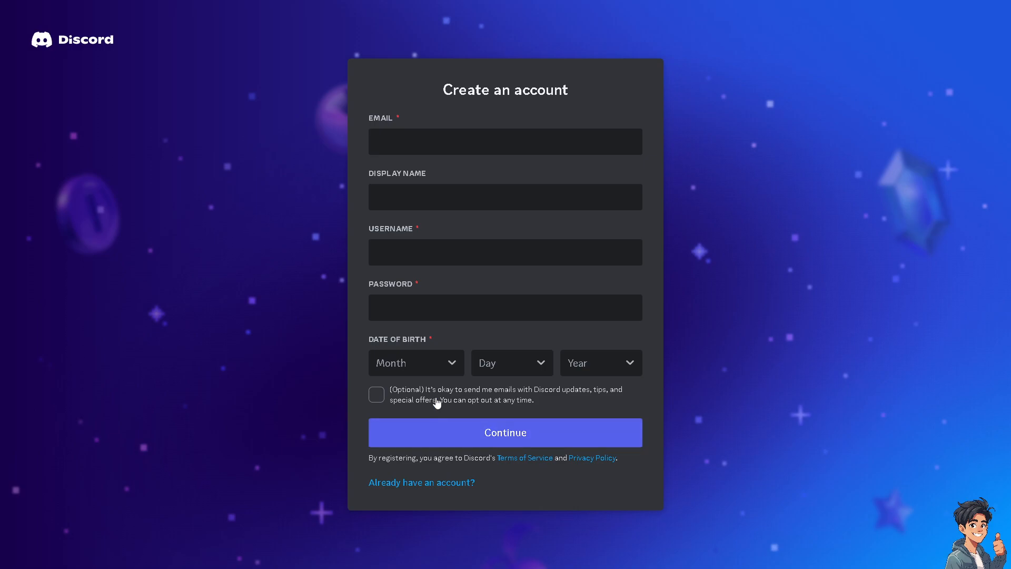
mouse_move(798, 310)
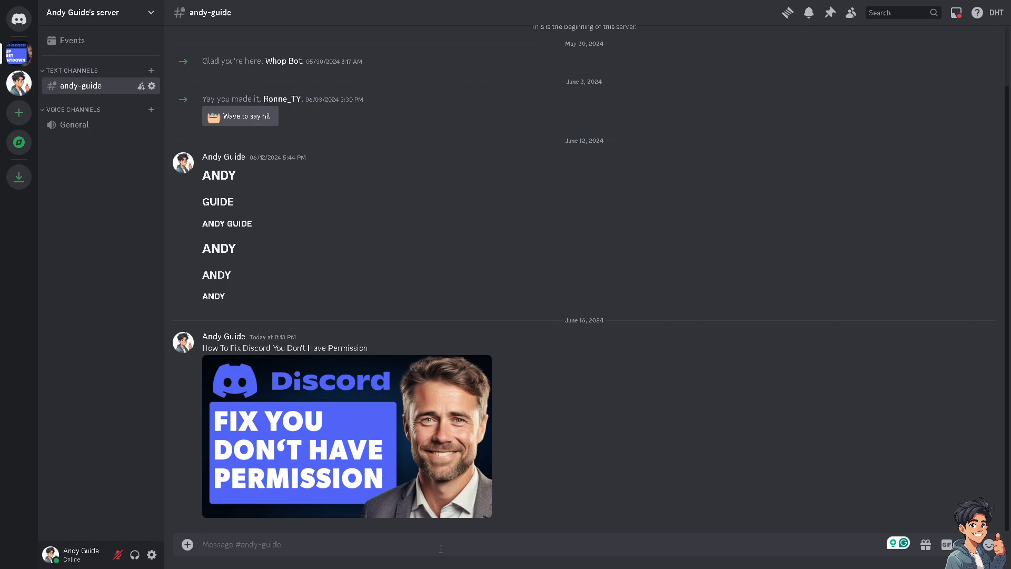
mouse_move(380, 415)
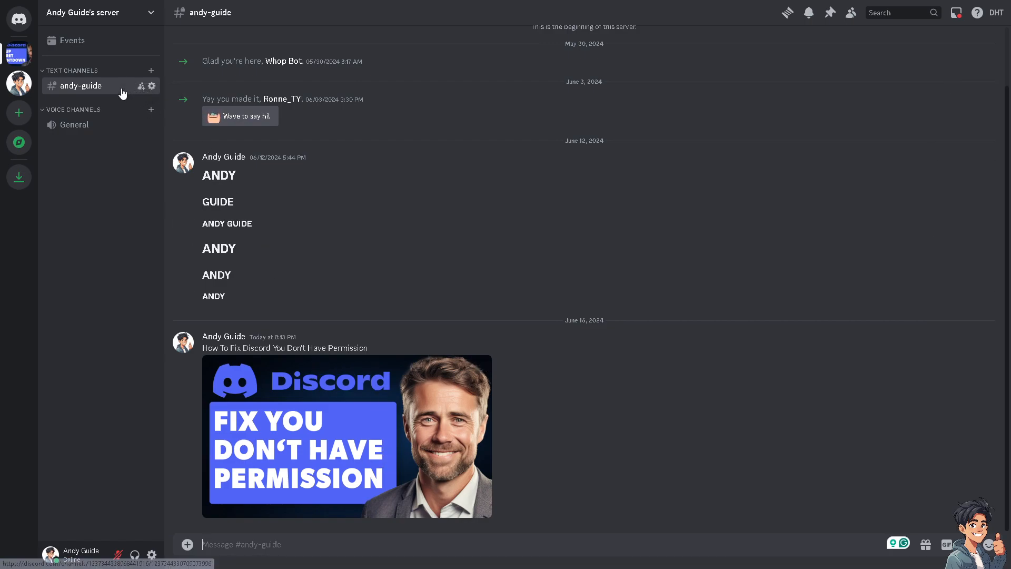
mouse_move(131, 101)
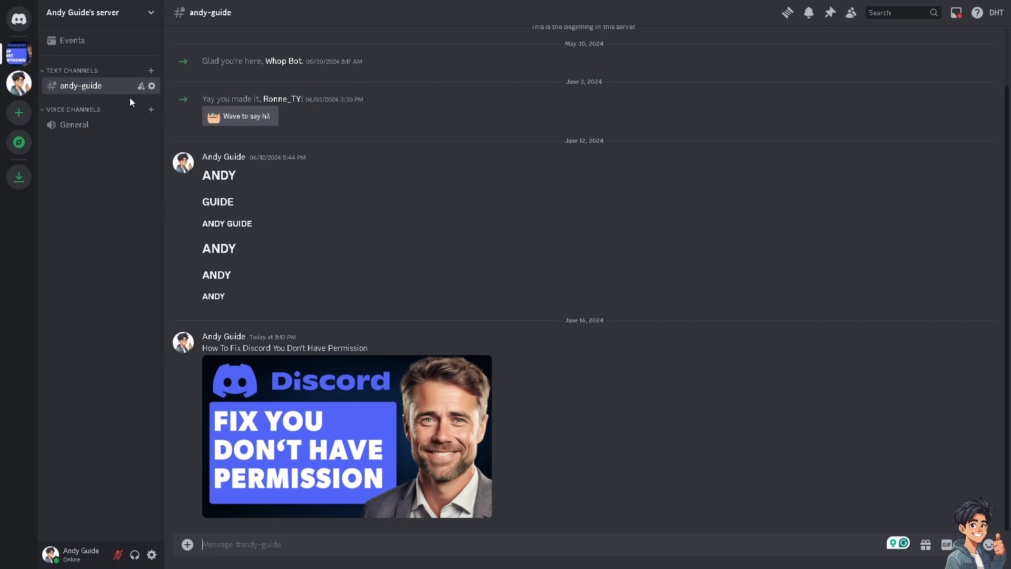
mouse_move(146, 140)
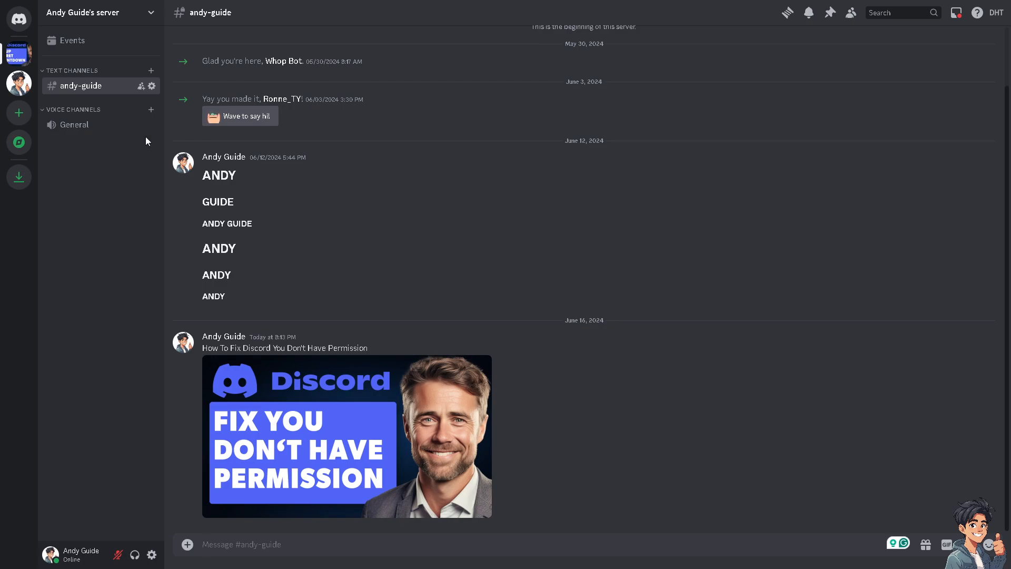
mouse_move(144, 187)
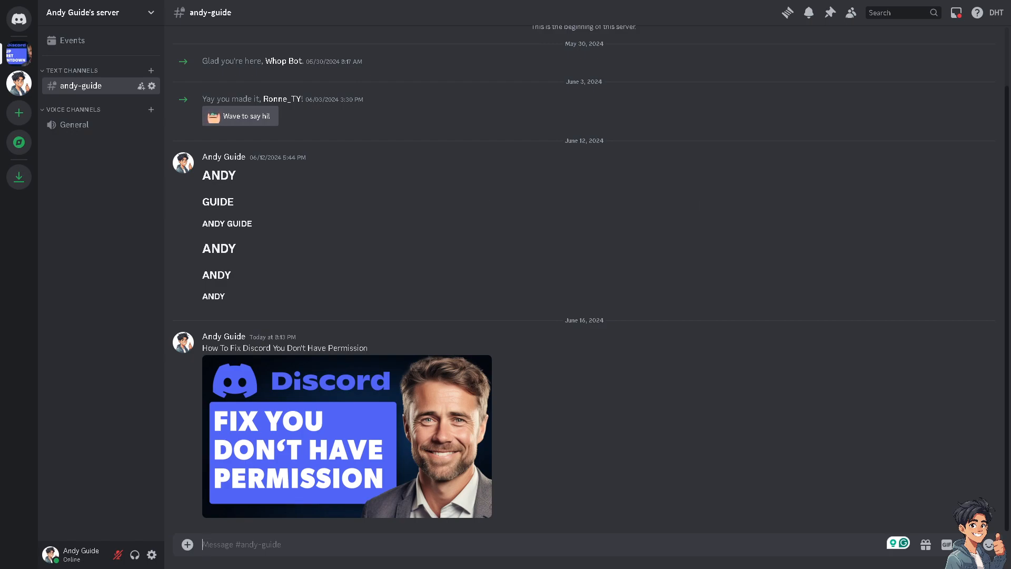
mouse_move(348, 356)
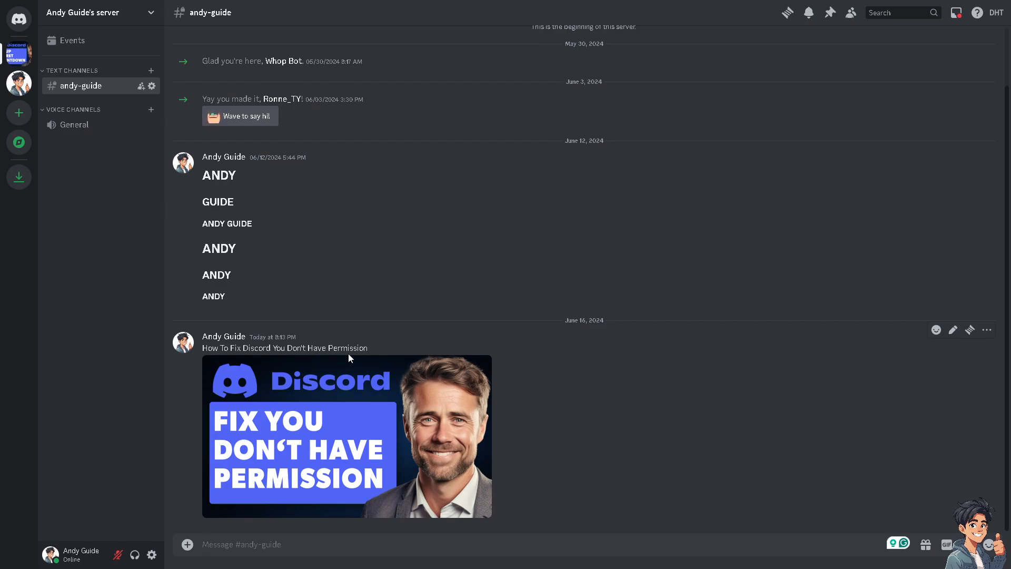
mouse_move(19, 142)
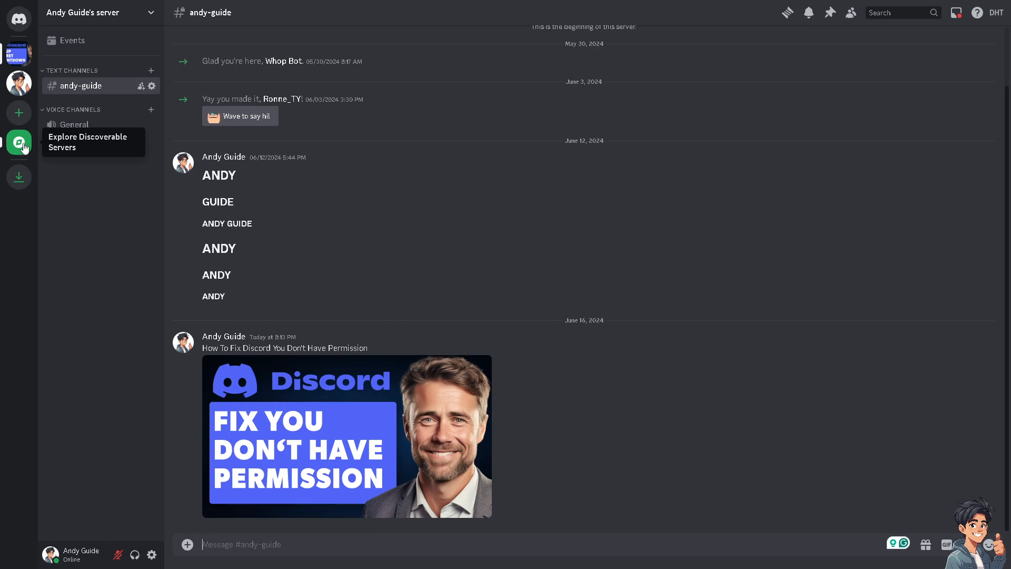
Open Explore Discoverable Servers from the compass icon in the server sidebar
left_click(19, 142)
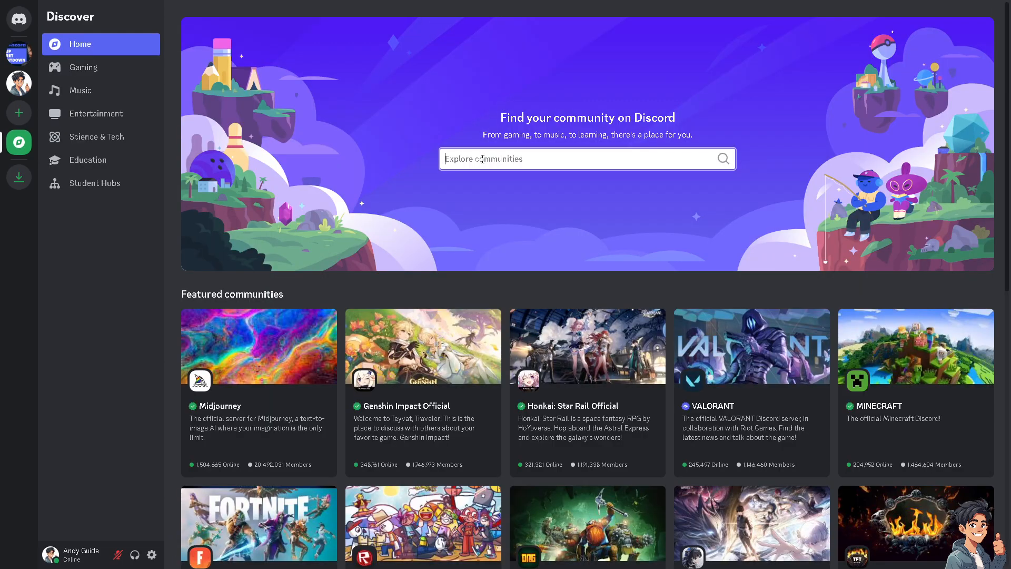
mouse_move(406, 414)
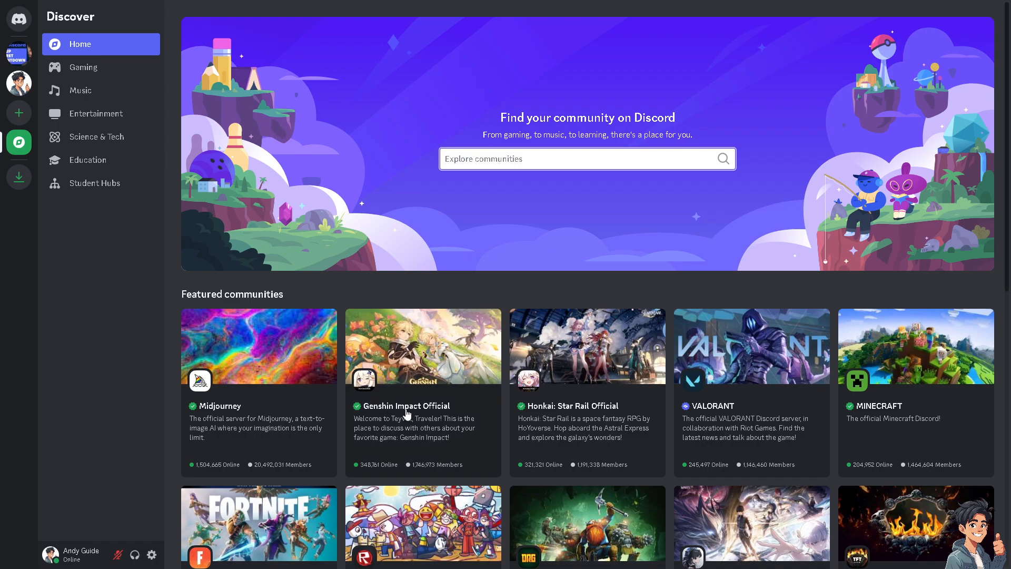
Preview the Genshin Impact Official community and scroll through its rules channel
left_click(423, 347)
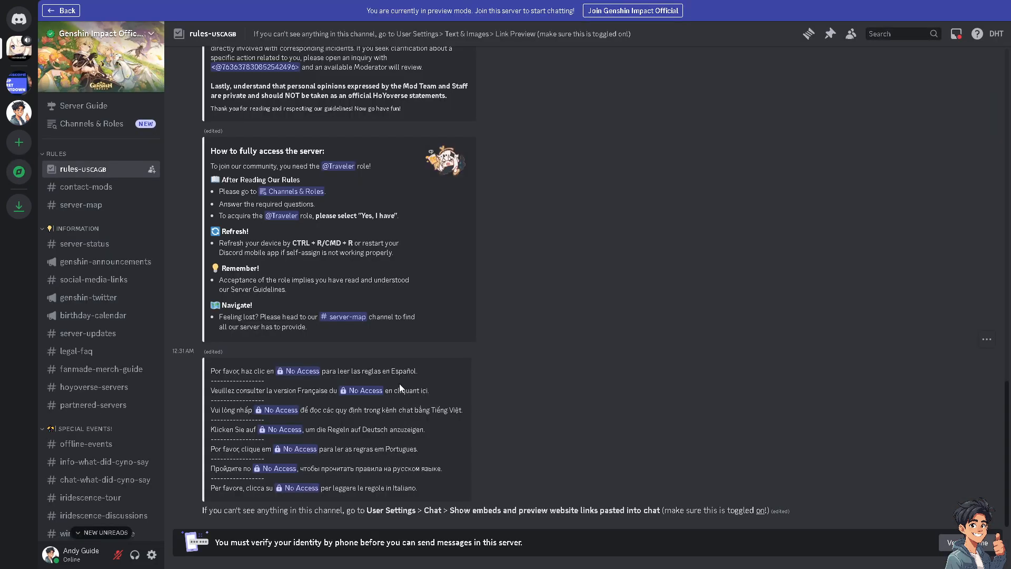
mouse_move(843, 463)
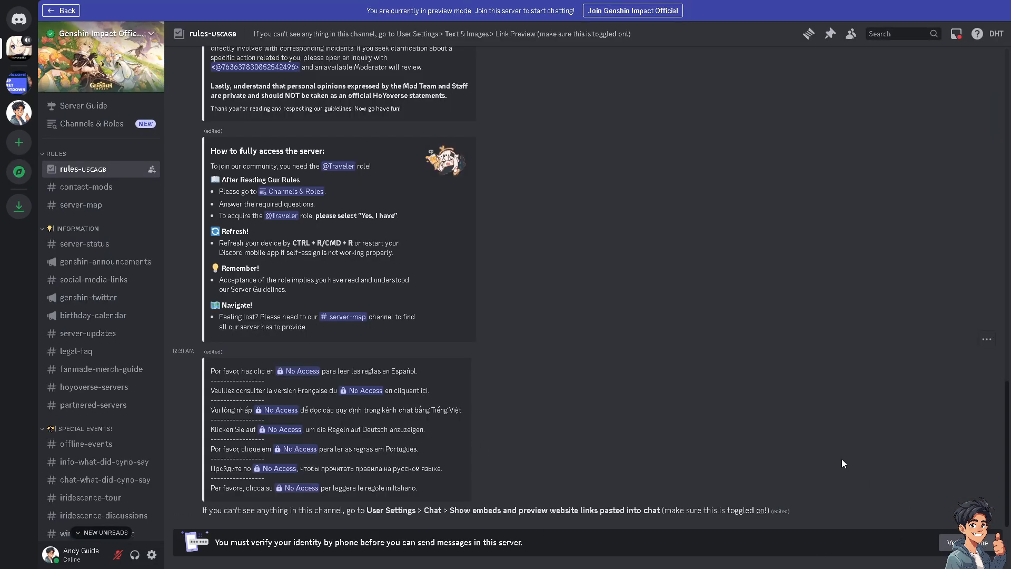
mouse_move(618, 65)
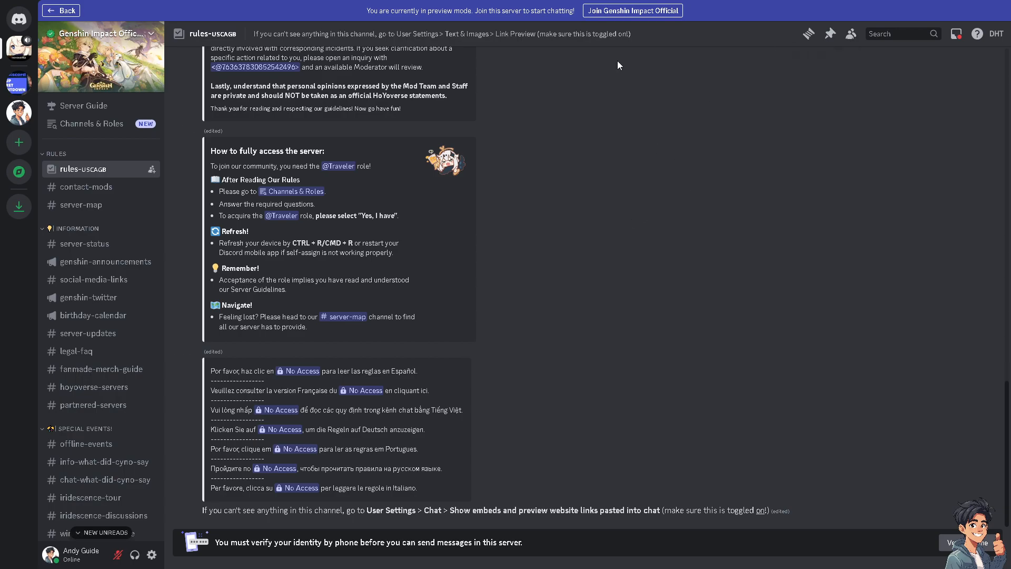
mouse_move(313, 276)
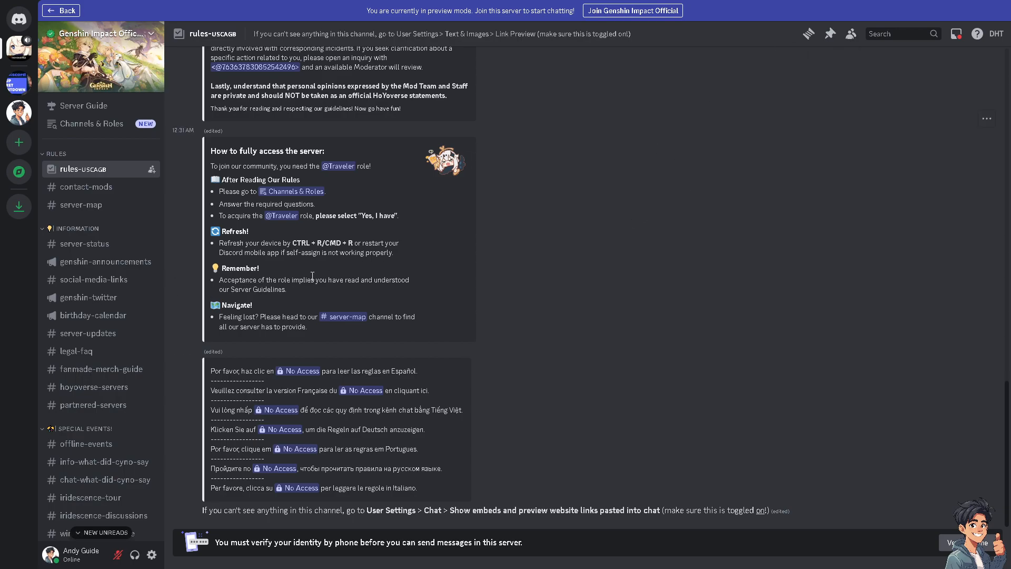
mouse_move(314, 250)
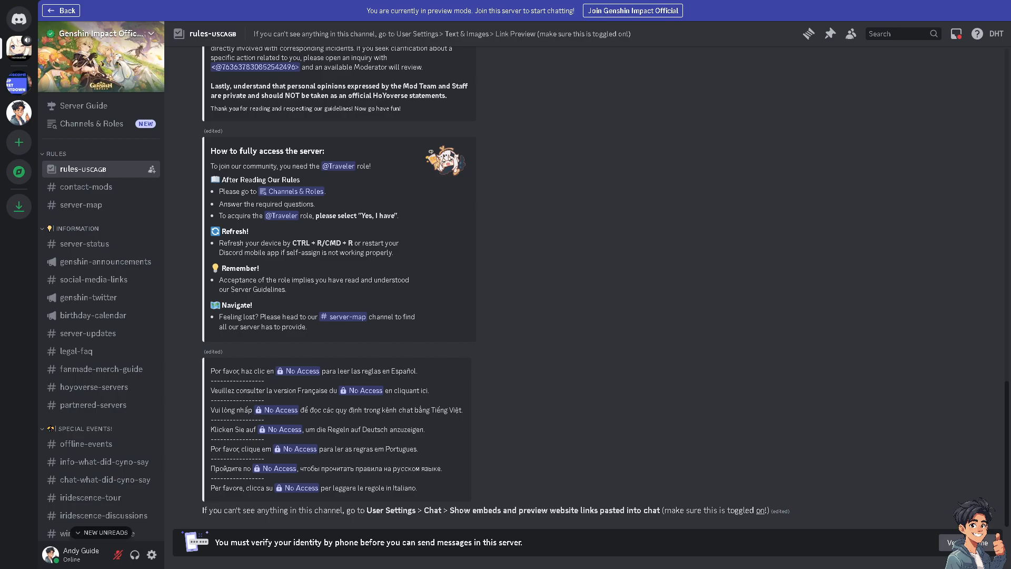
mouse_move(524, 256)
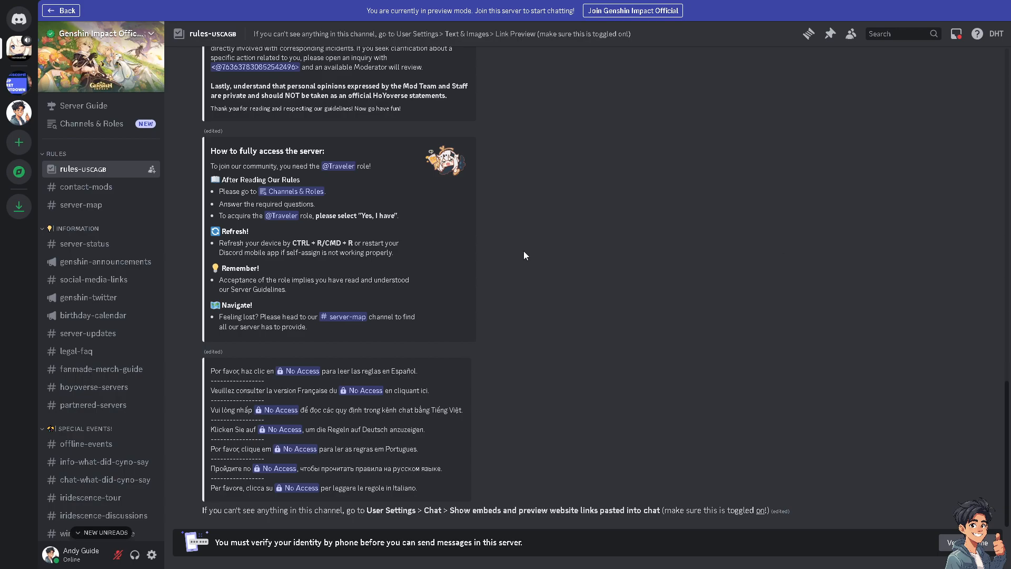
mouse_move(520, 255)
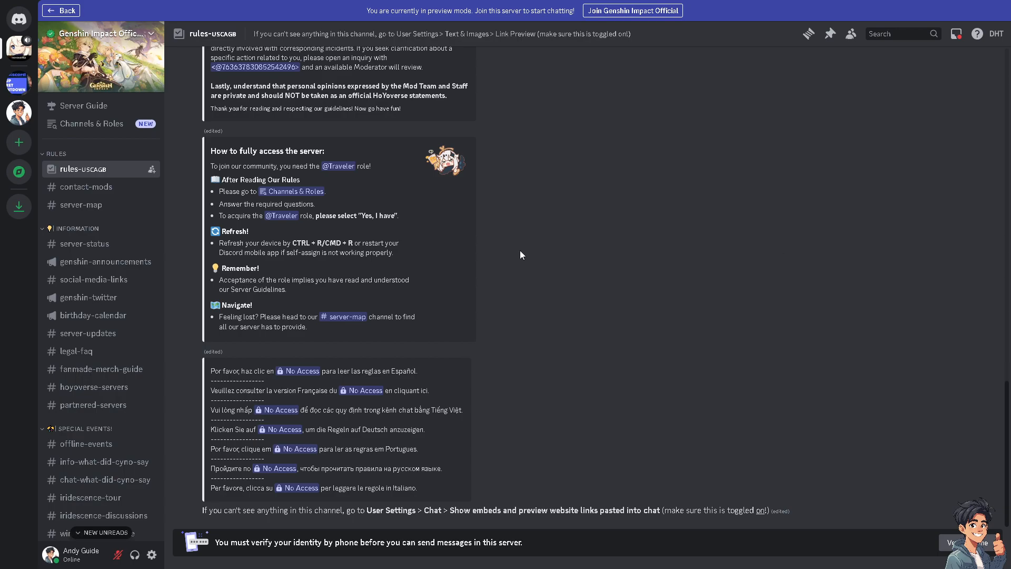
mouse_move(347, 278)
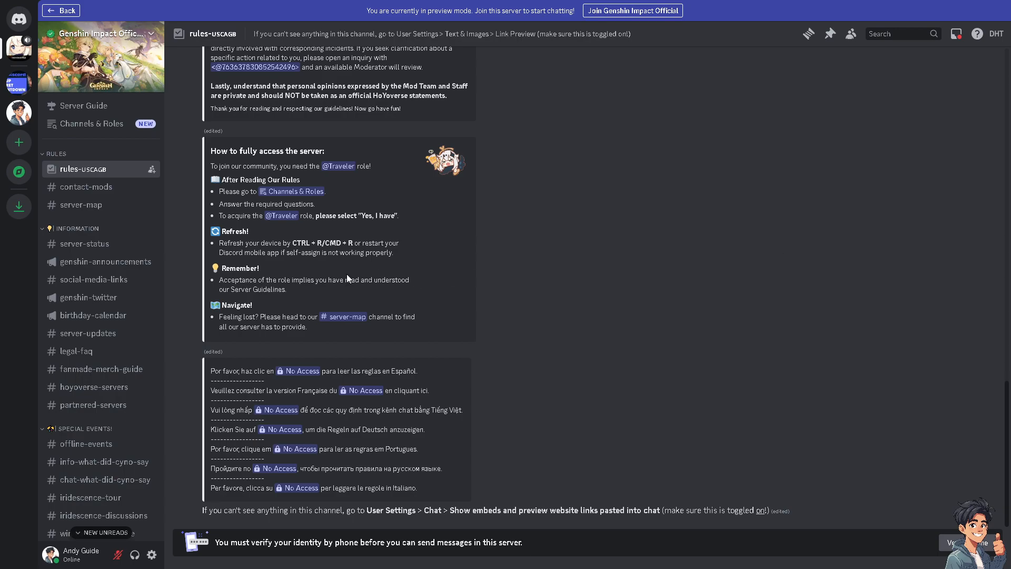
mouse_move(104, 239)
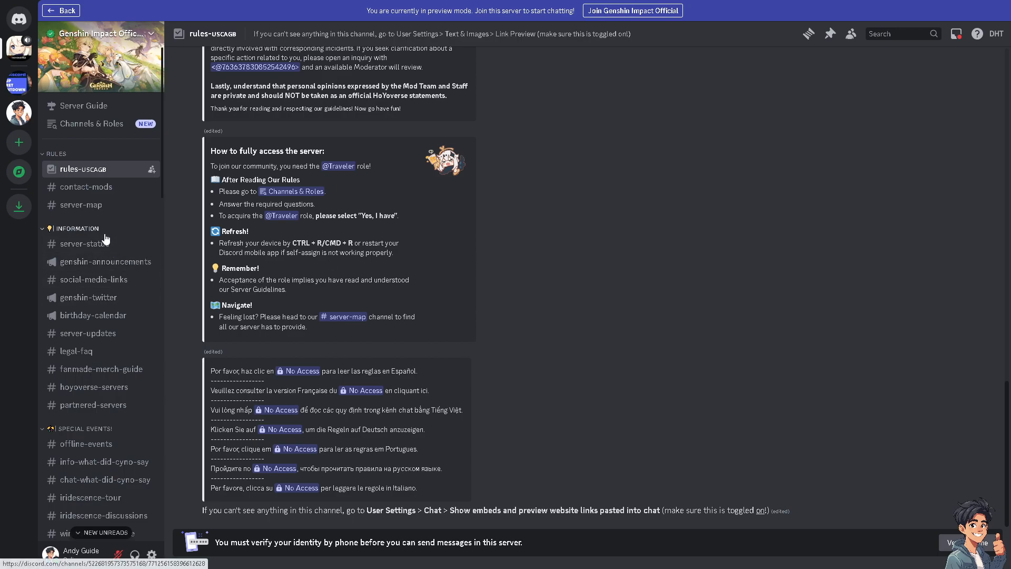
mouse_move(84, 243)
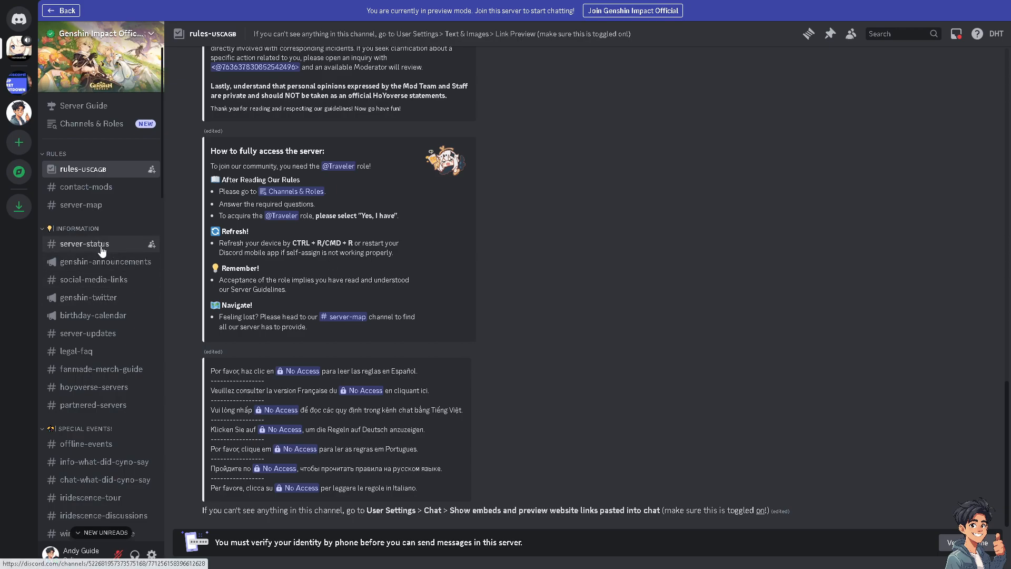
mouse_move(86, 187)
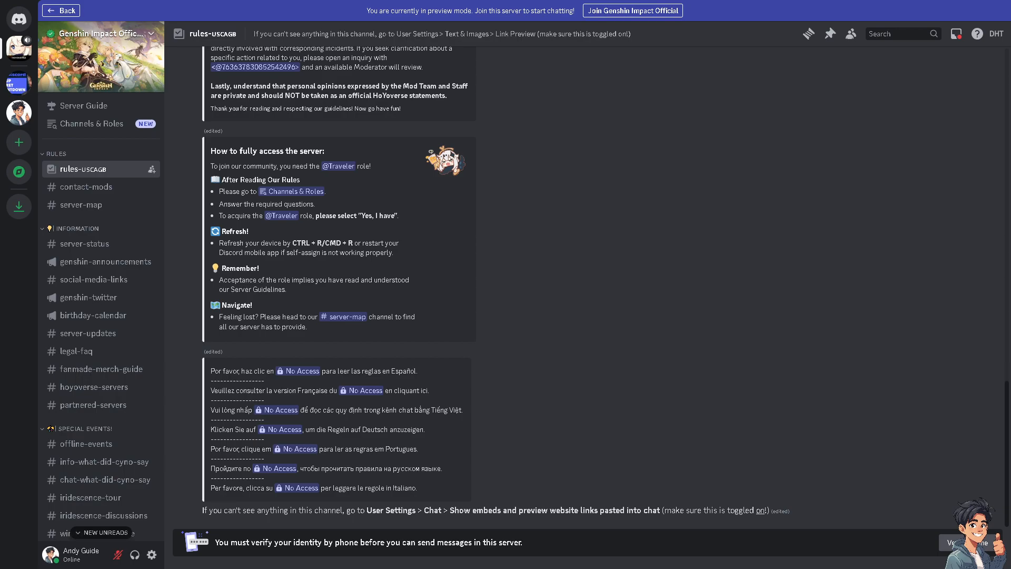
mouse_move(127, 223)
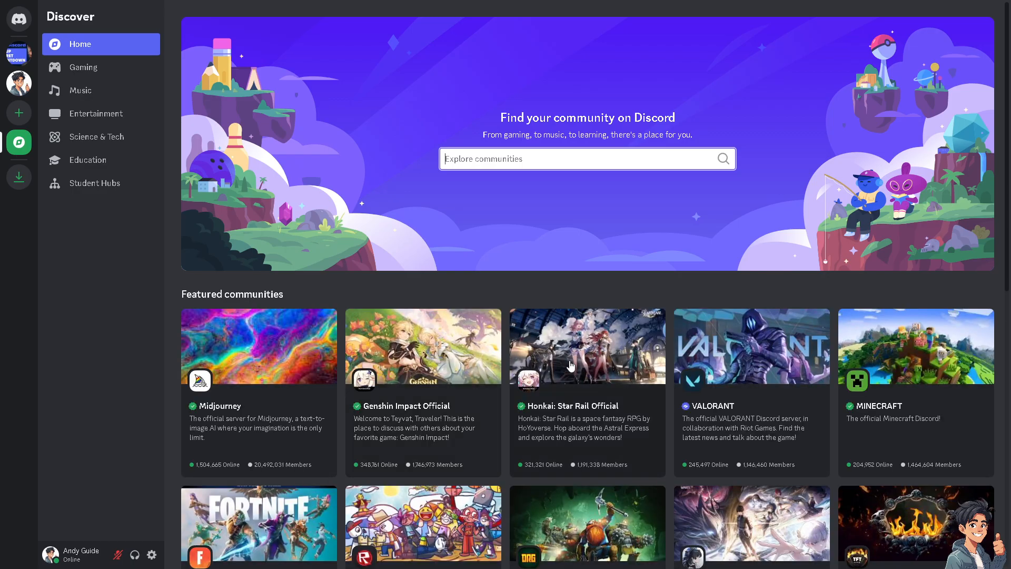
scroll("down", 3)
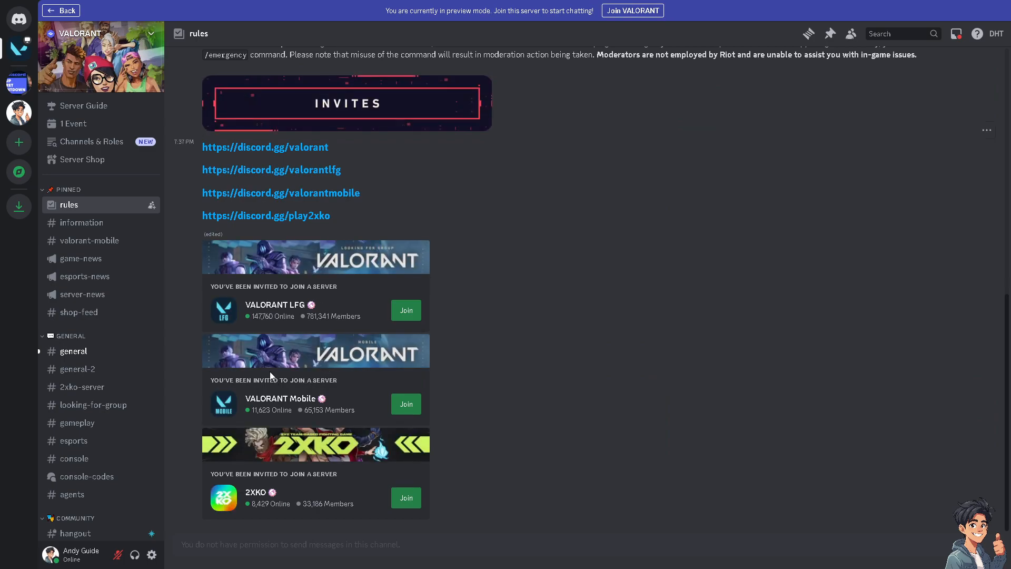
mouse_move(270, 547)
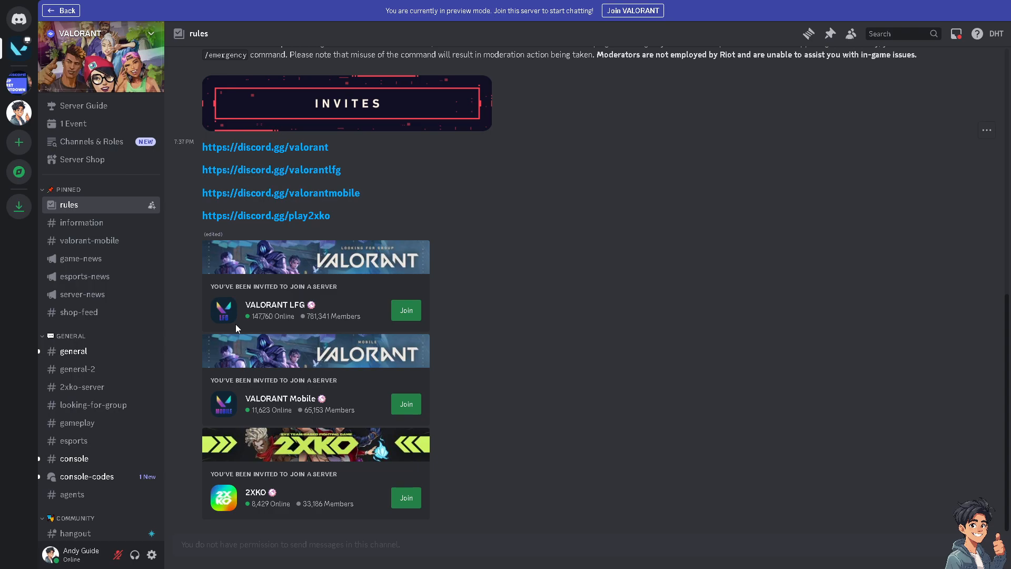
mouse_move(227, 322)
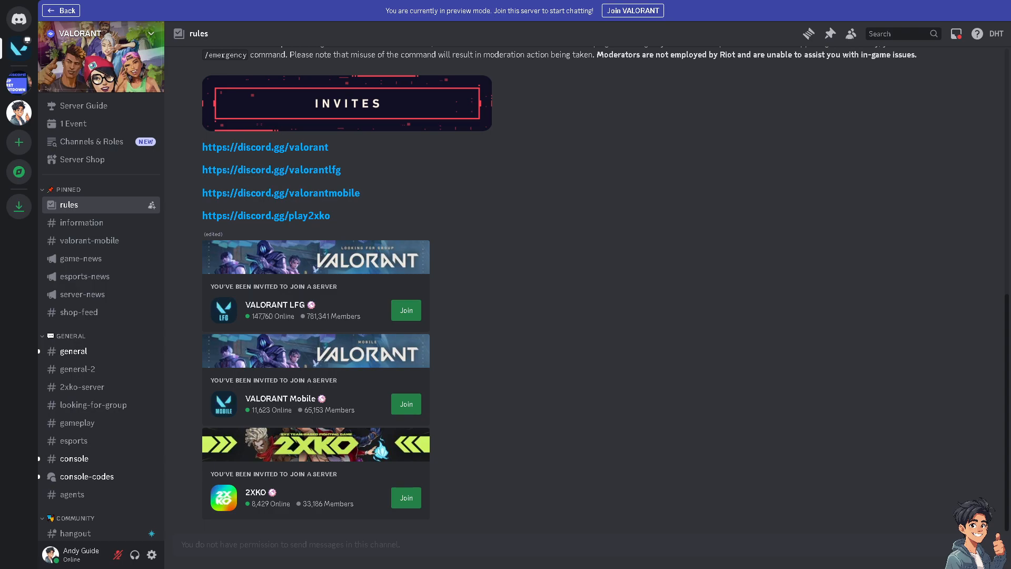
Open the Discord Help Center from the question-mark Help icon
left_click(977, 34)
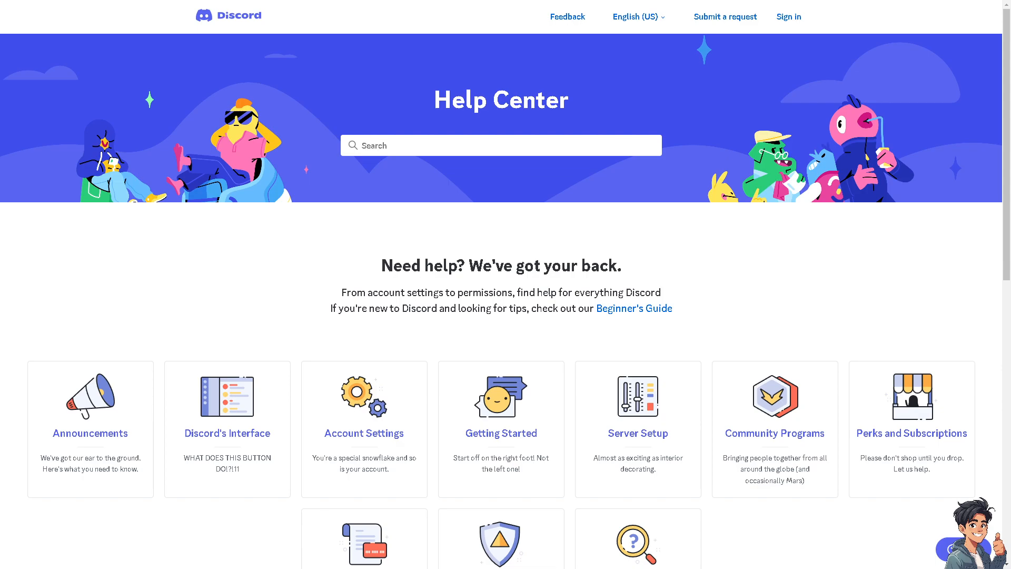
mouse_move(887, 347)
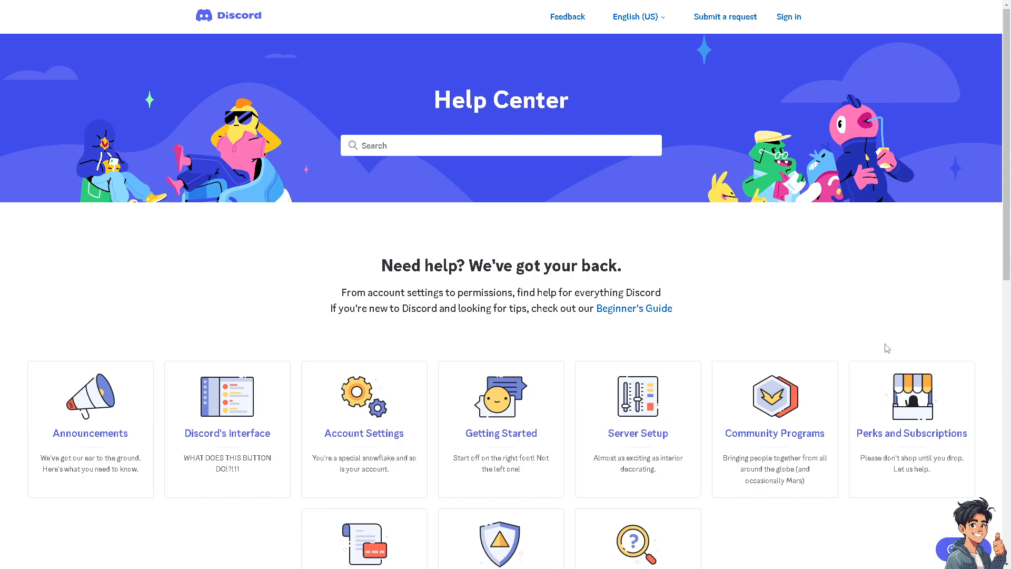
scroll("down", 3)
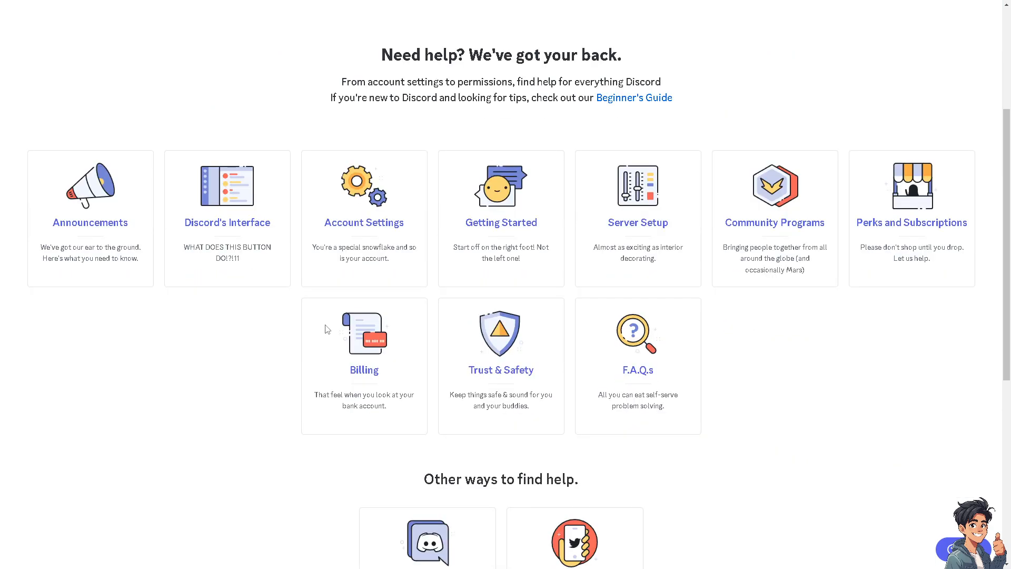
scroll("down", 3)
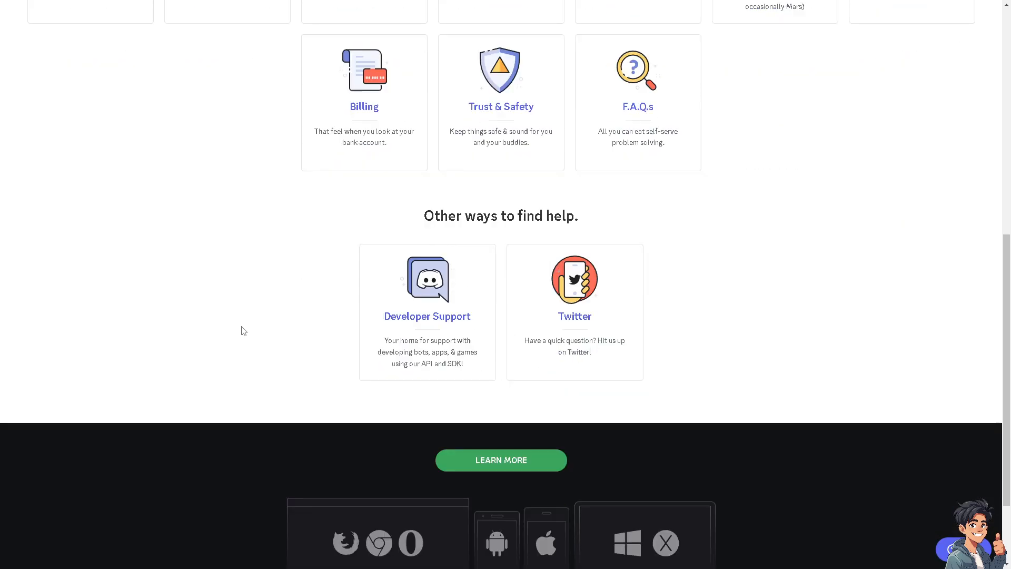
scroll("up", 3)
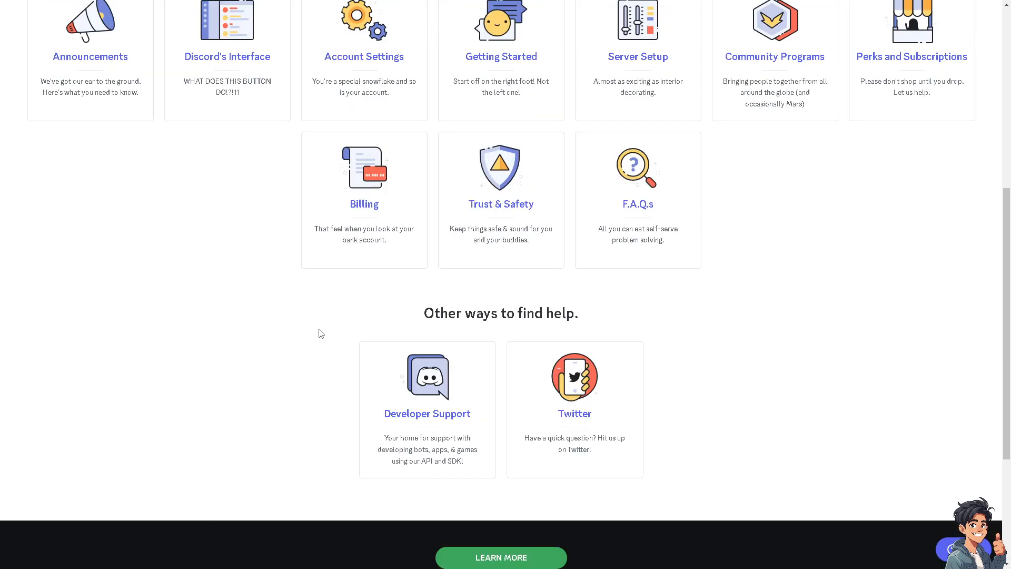
scroll("up", 3)
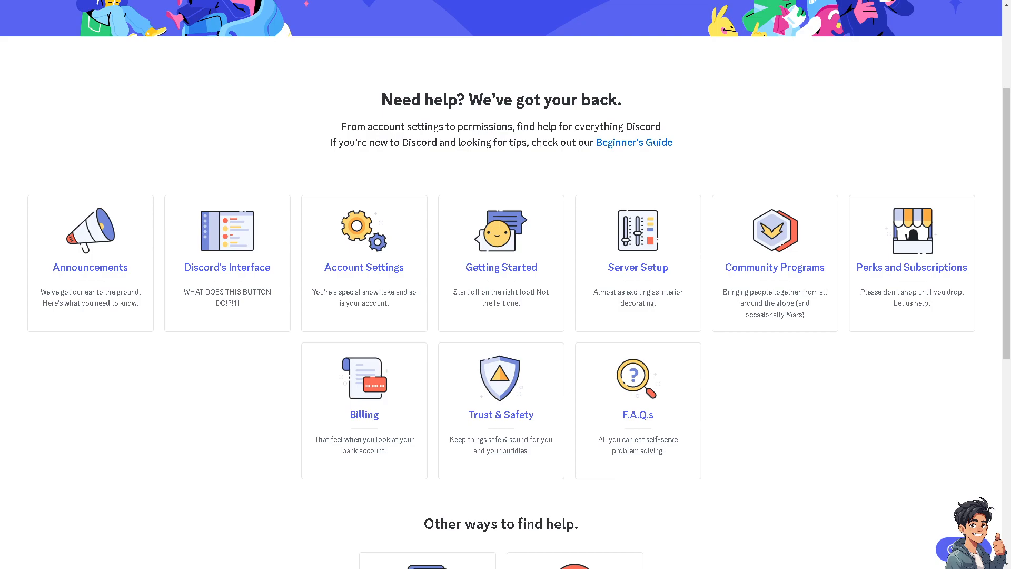
scroll("down", 3)
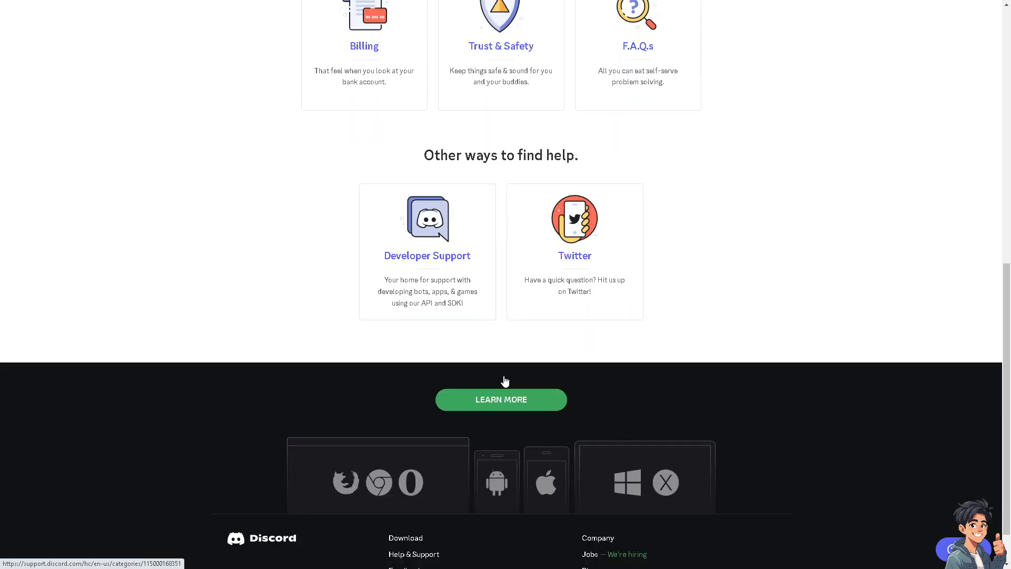